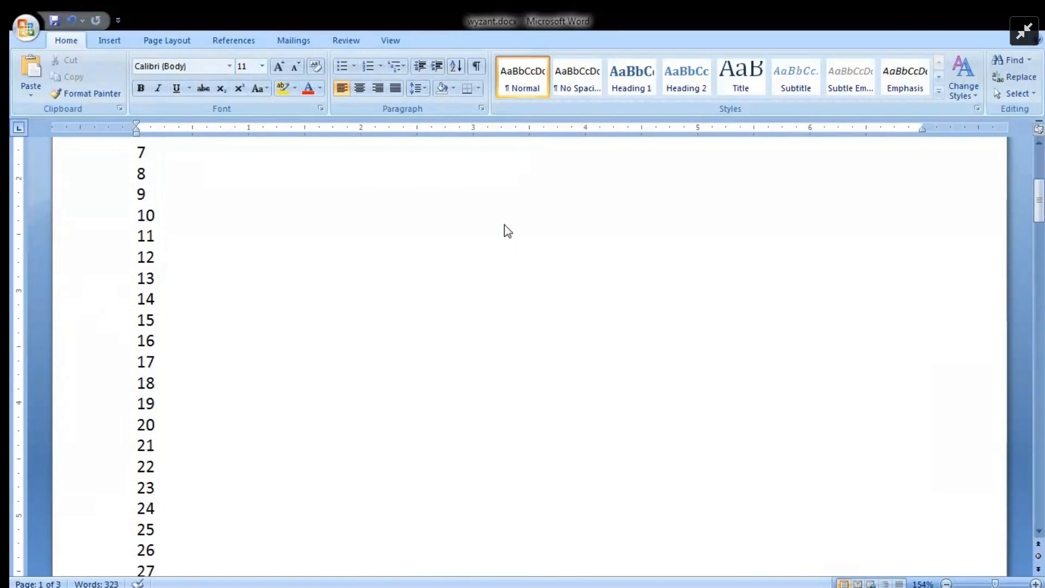
# Scroll down to the table and place the cursor in the Name header cell.
pyautogui.scroll(-3)
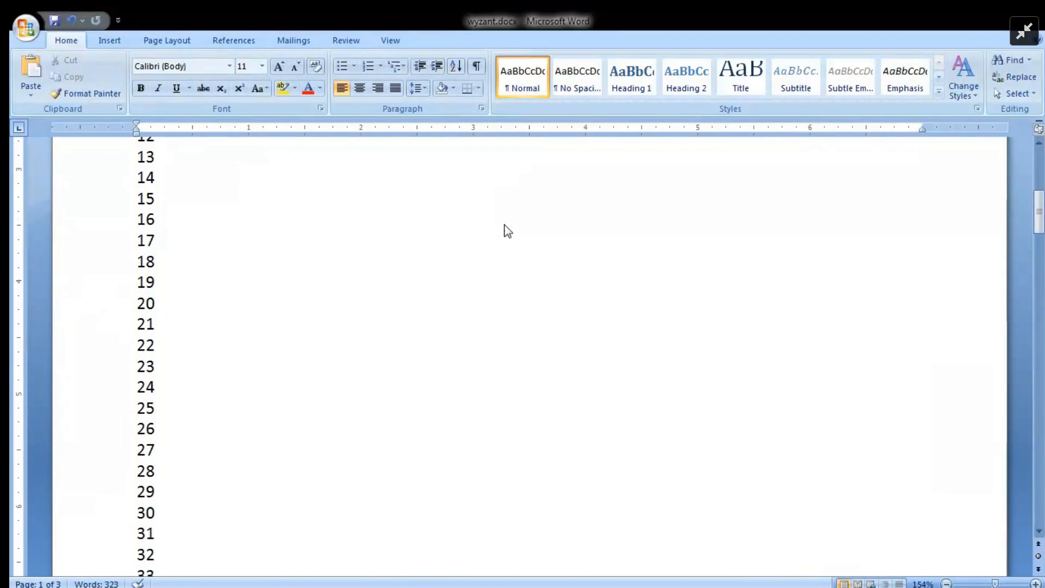
pyautogui.scroll(-3)
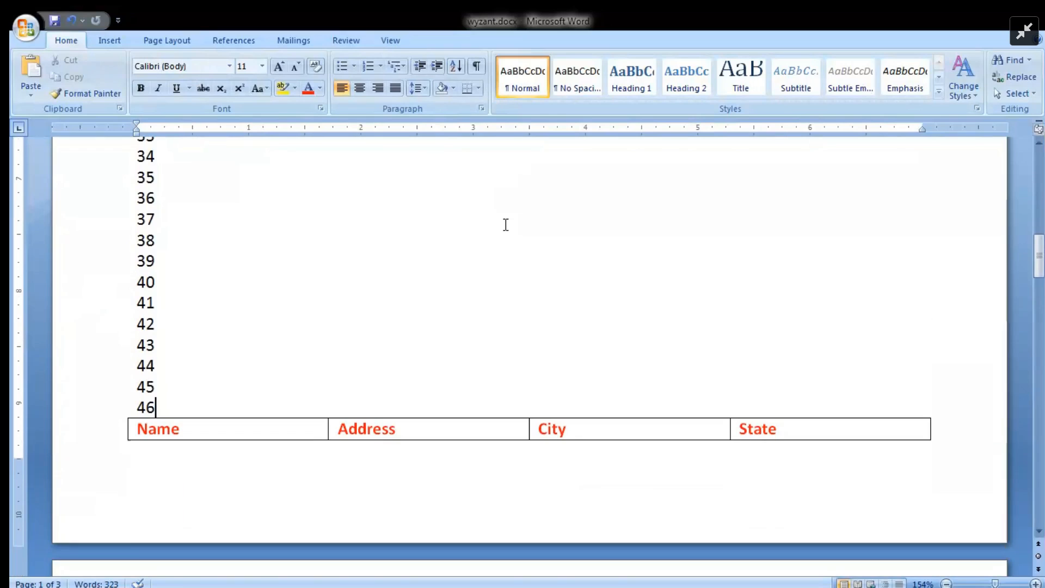
pyautogui.scroll(-3)
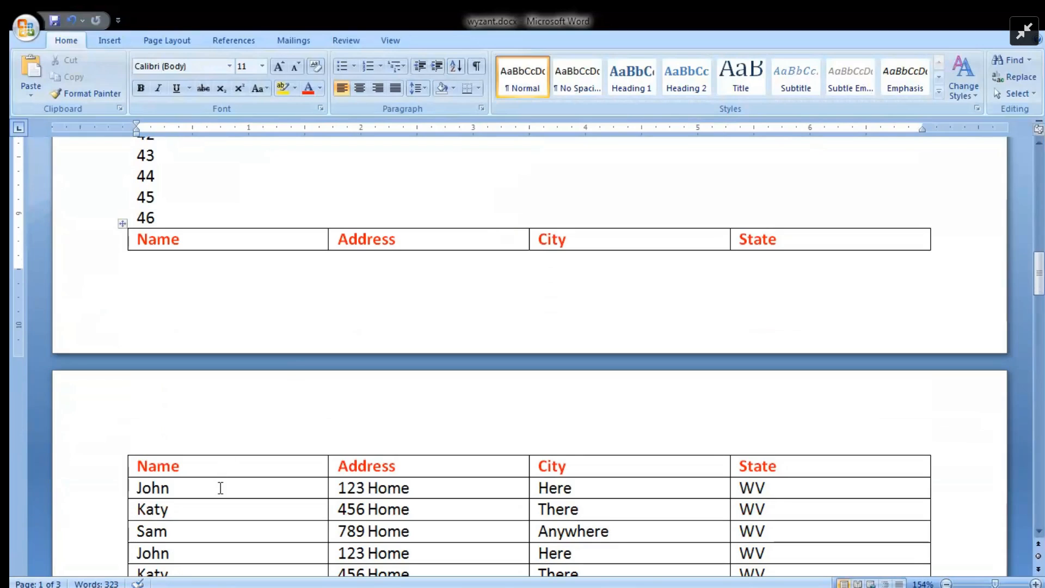
pyautogui.click(157, 218)
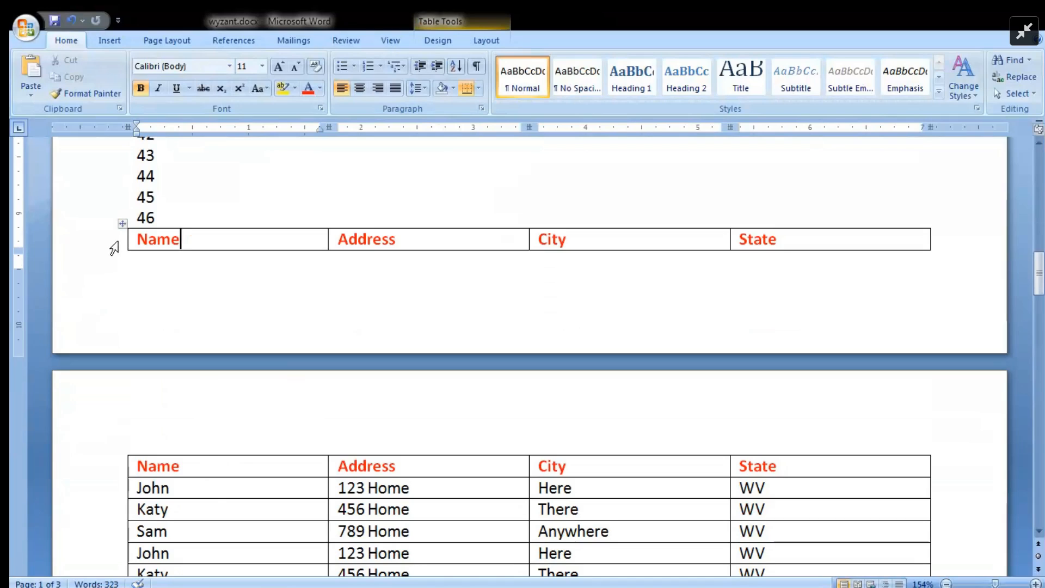
pyautogui.click(109, 241)
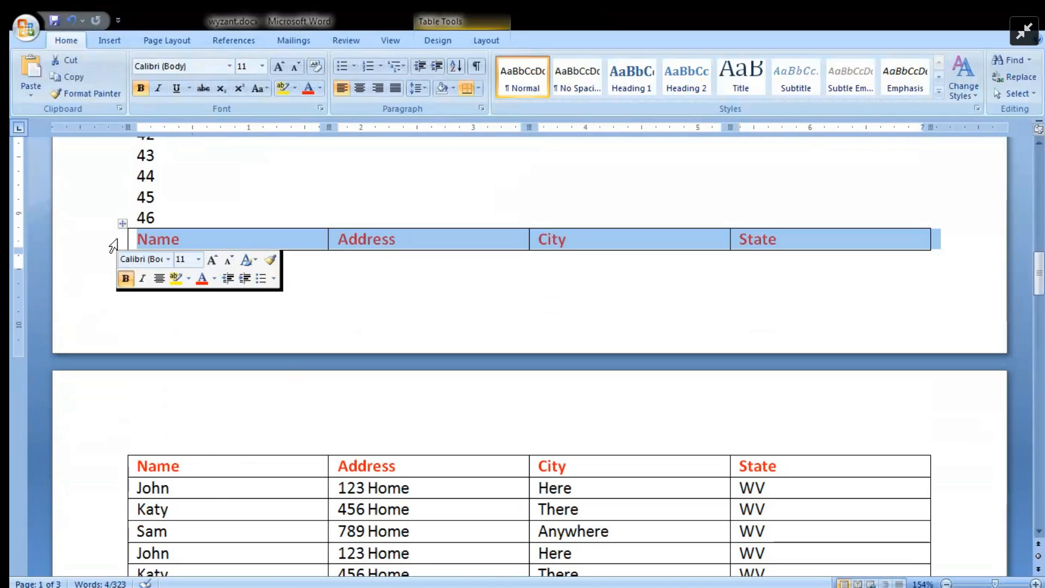
pyautogui.rightClick(158, 239)
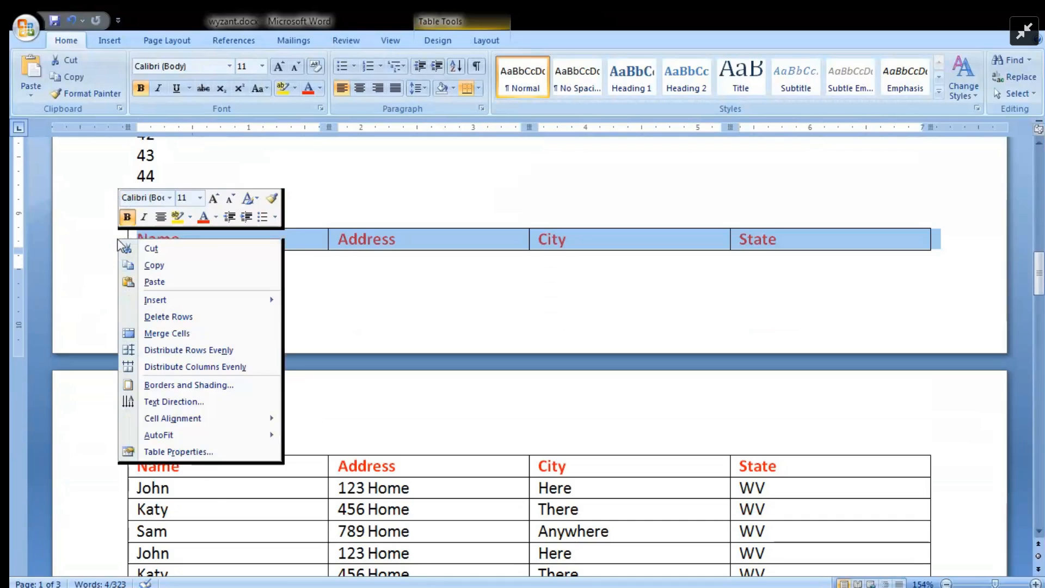
pyautogui.click(178, 451)
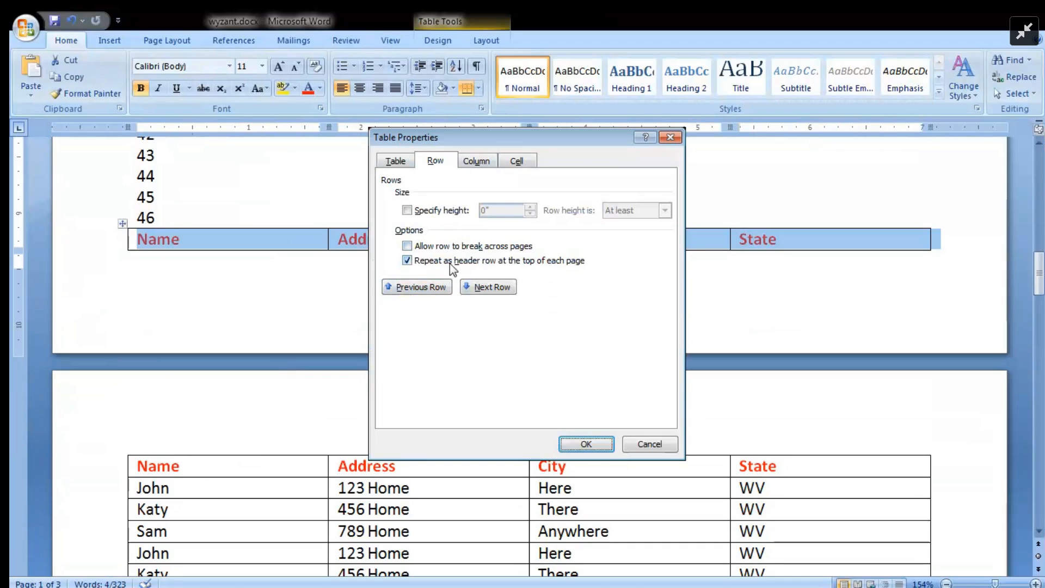
pyautogui.moveTo(541, 271)
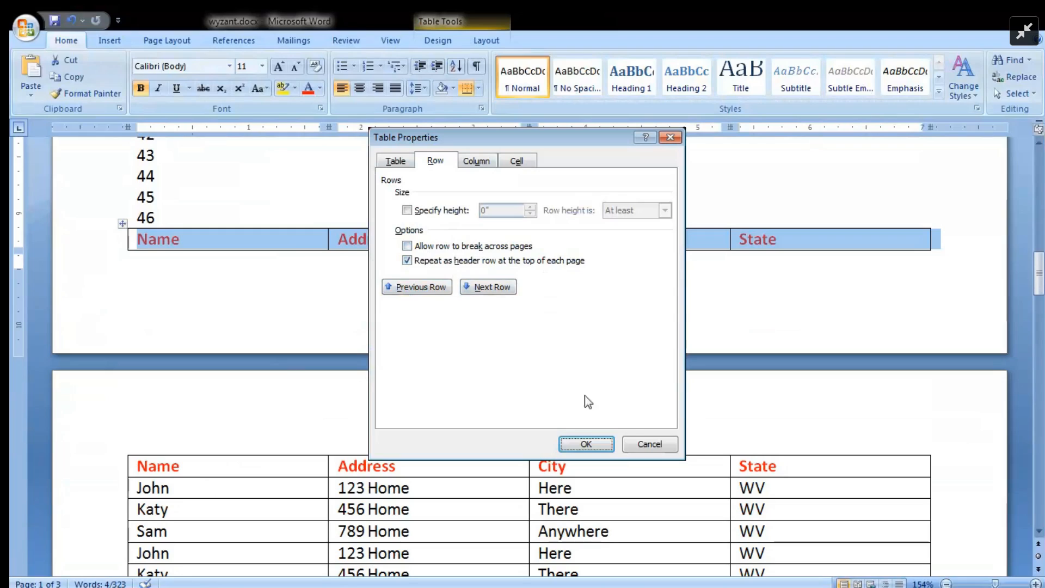
pyautogui.click(585, 444)
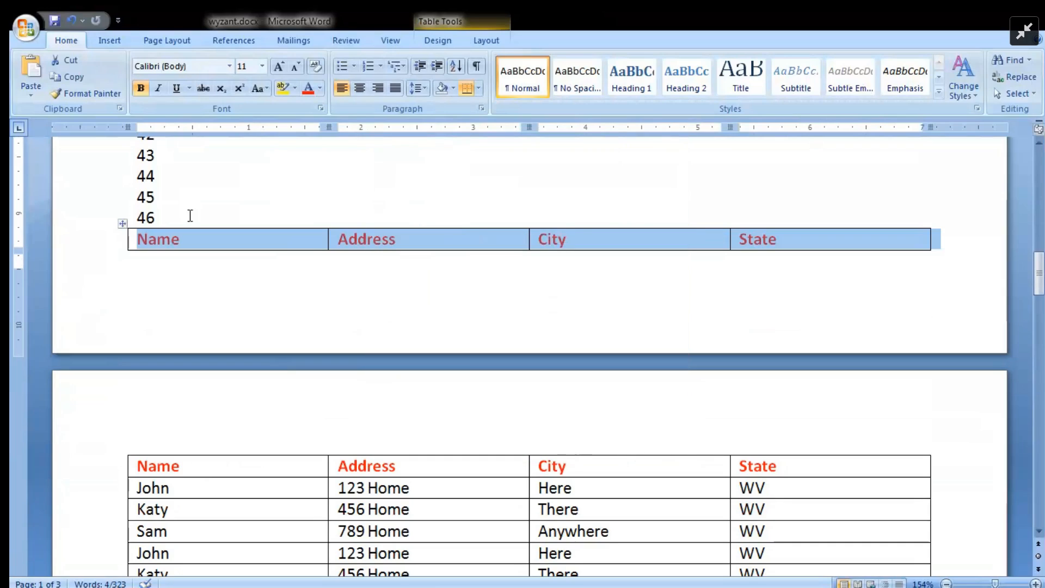
pyautogui.moveTo(108, 247)
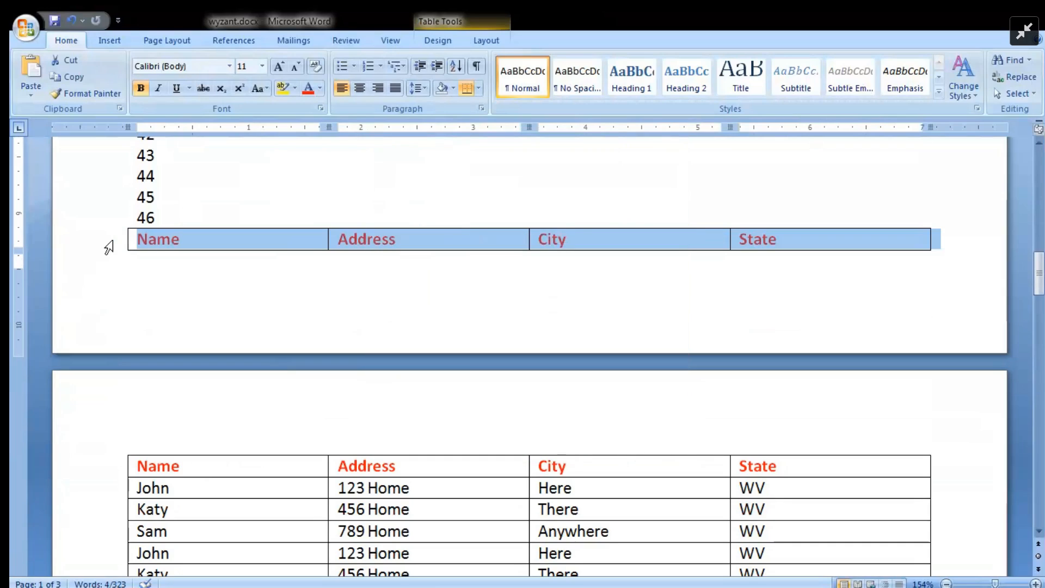
pyautogui.moveTo(103, 342)
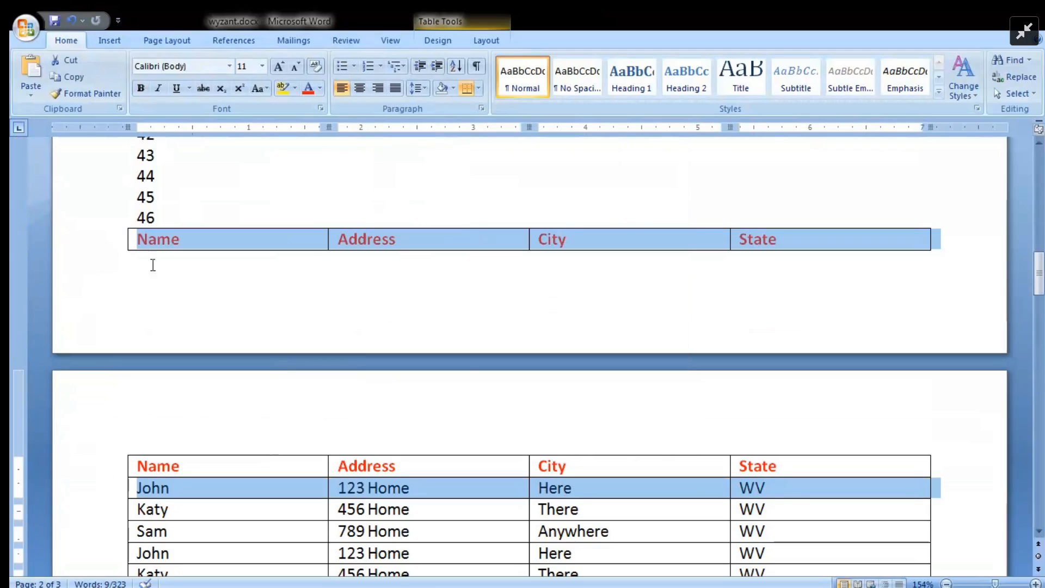
pyautogui.rightClick(157, 239)
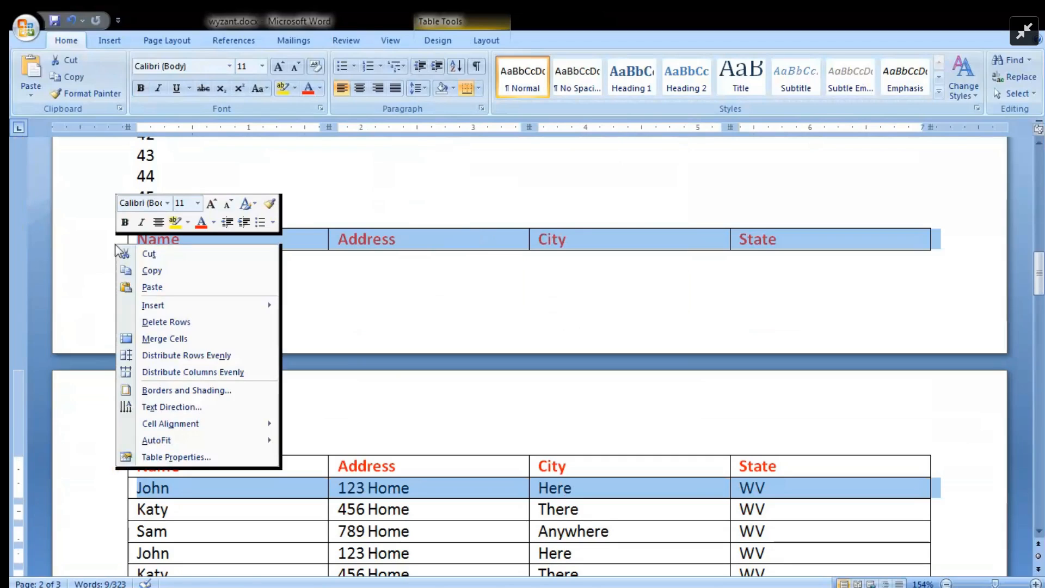
pyautogui.click(174, 457)
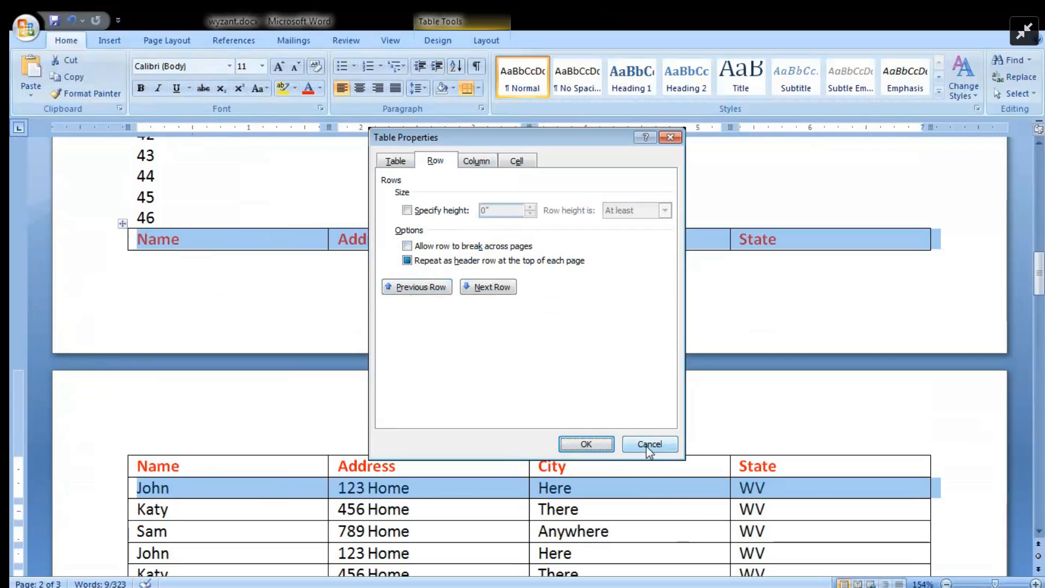
pyautogui.click(650, 444)
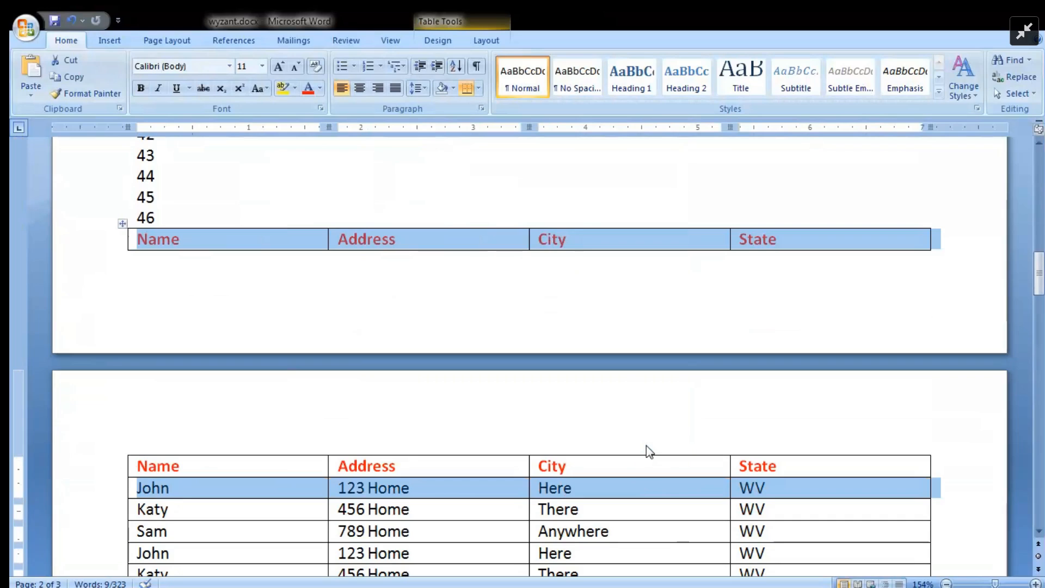
pyautogui.moveTo(107, 254)
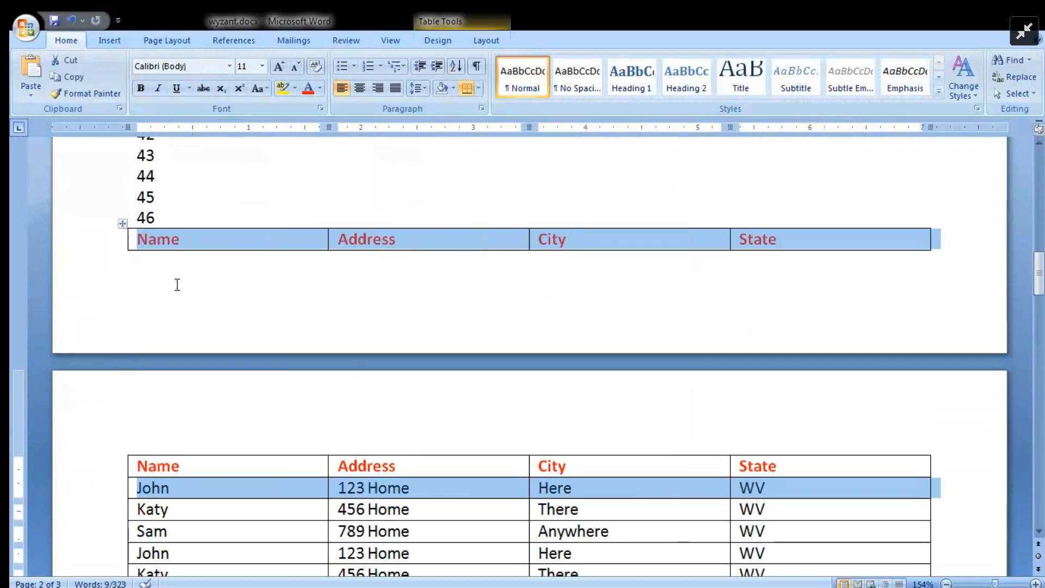
pyautogui.moveTo(101, 255)
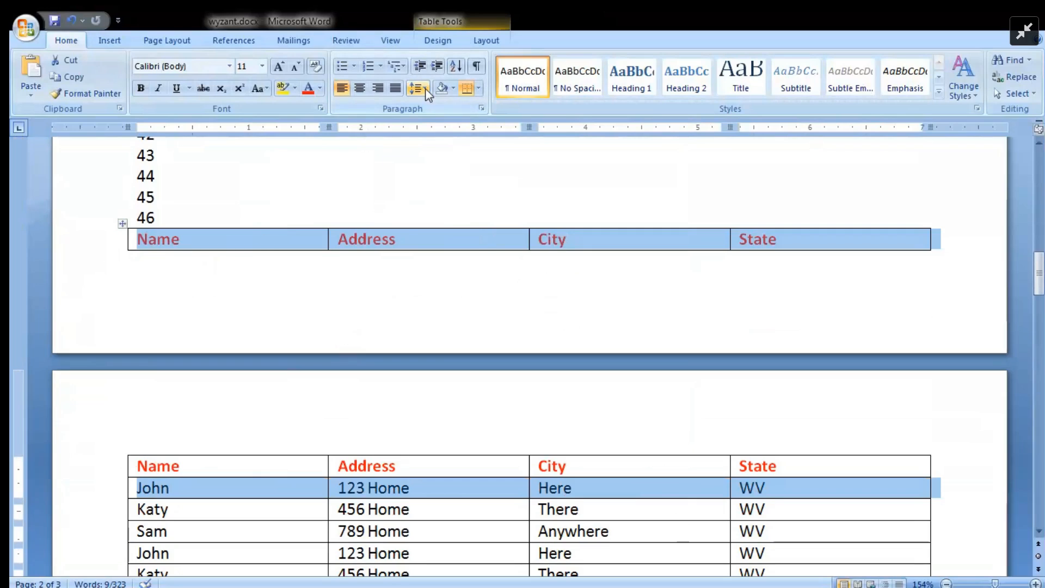
# Turn on Keep with next for the selected header and first data rows.
pyautogui.click(415, 88)
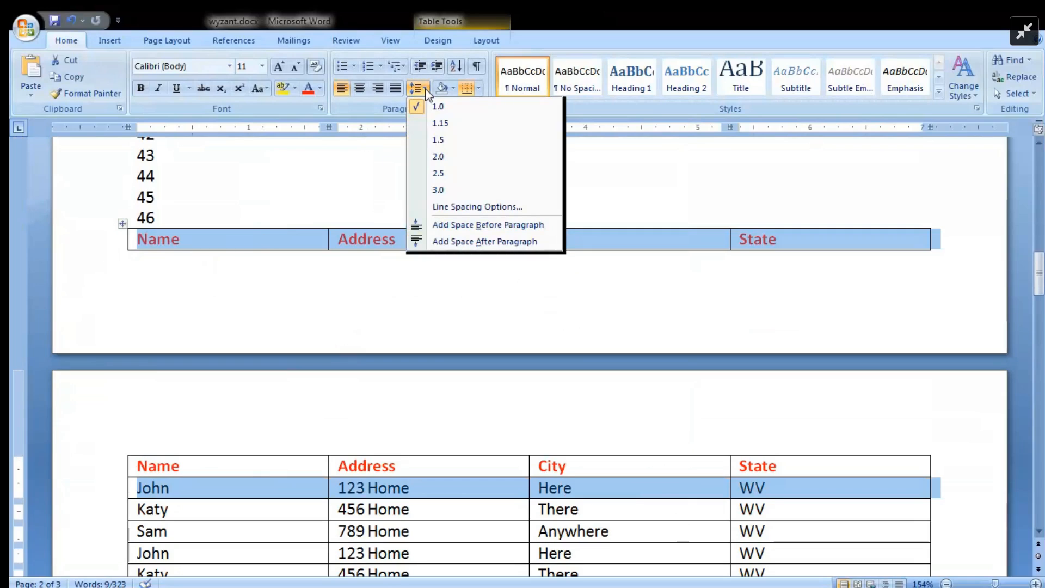
pyautogui.click(476, 206)
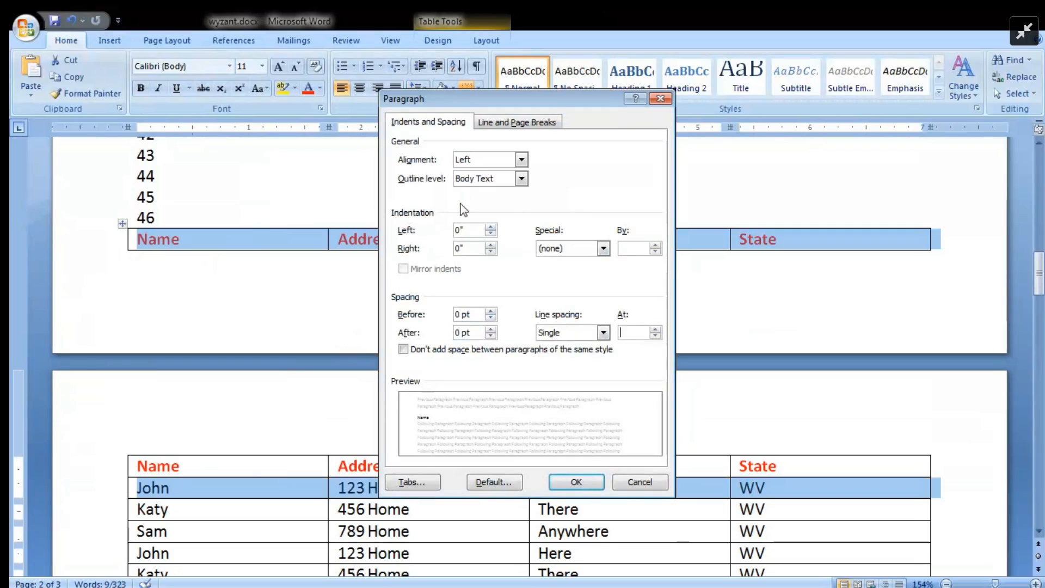
pyautogui.moveTo(512, 105)
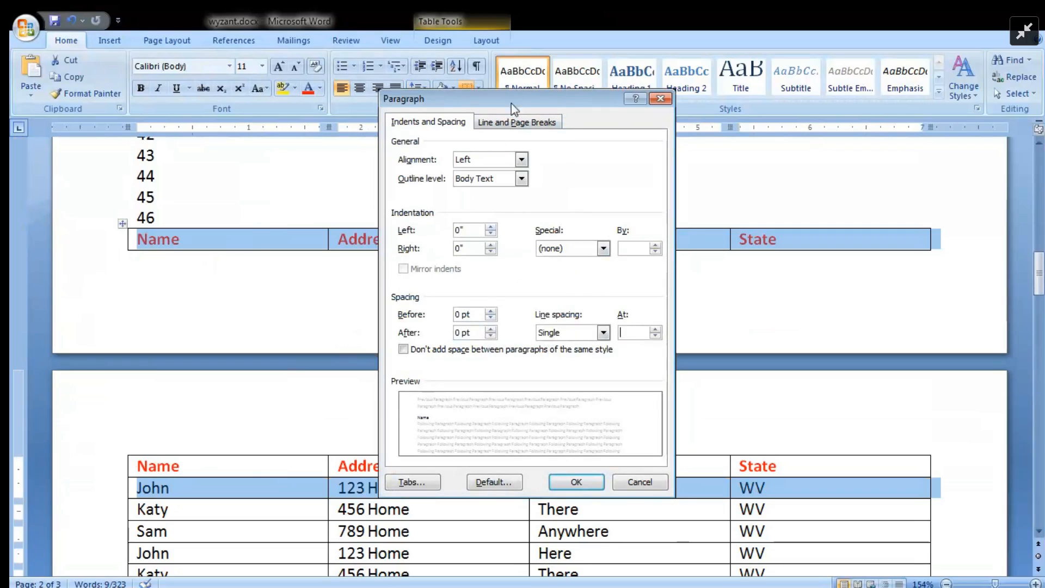
pyautogui.click(517, 122)
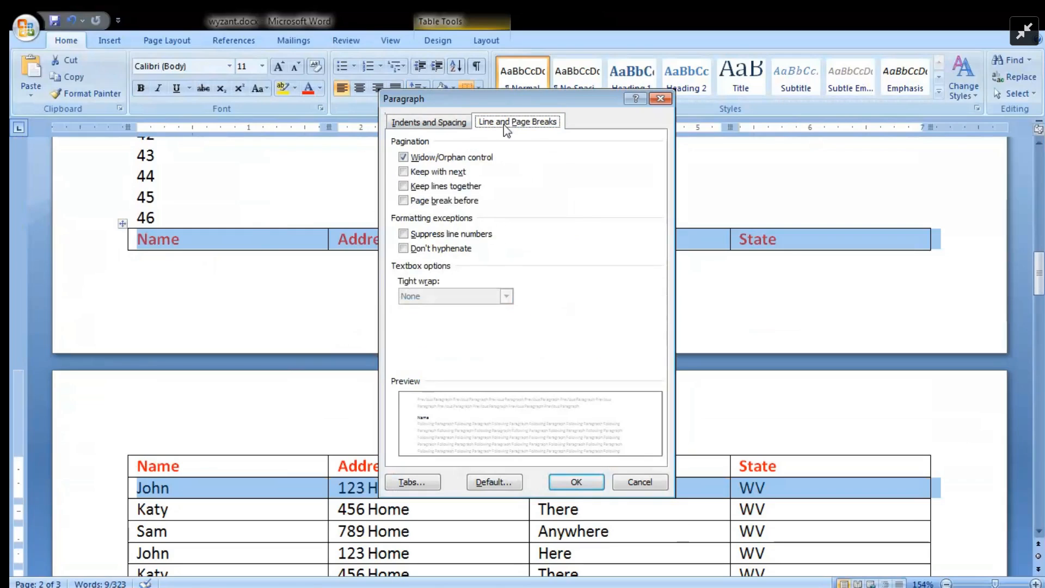
pyautogui.moveTo(481, 171)
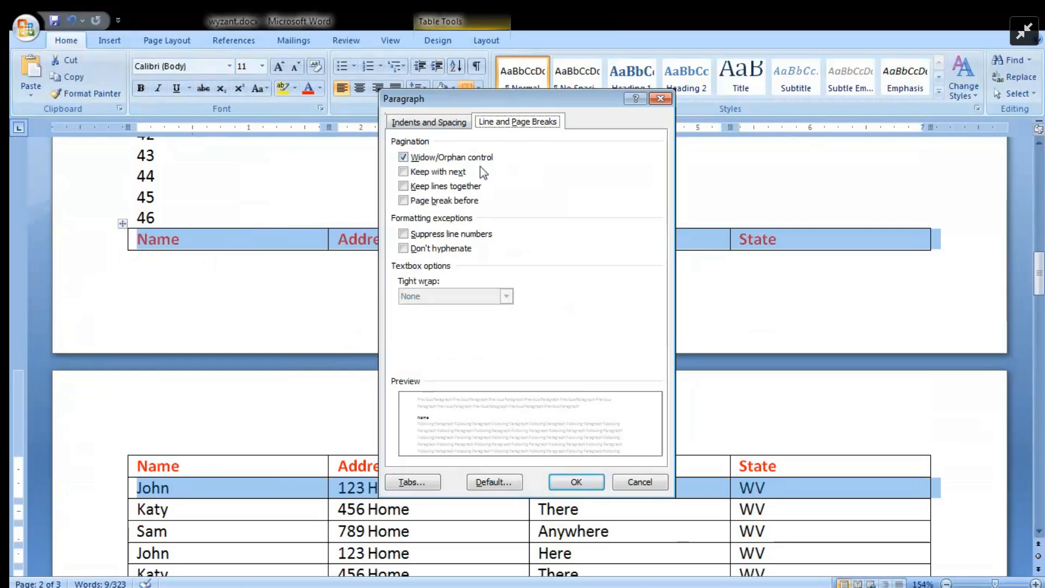
pyautogui.click(403, 172)
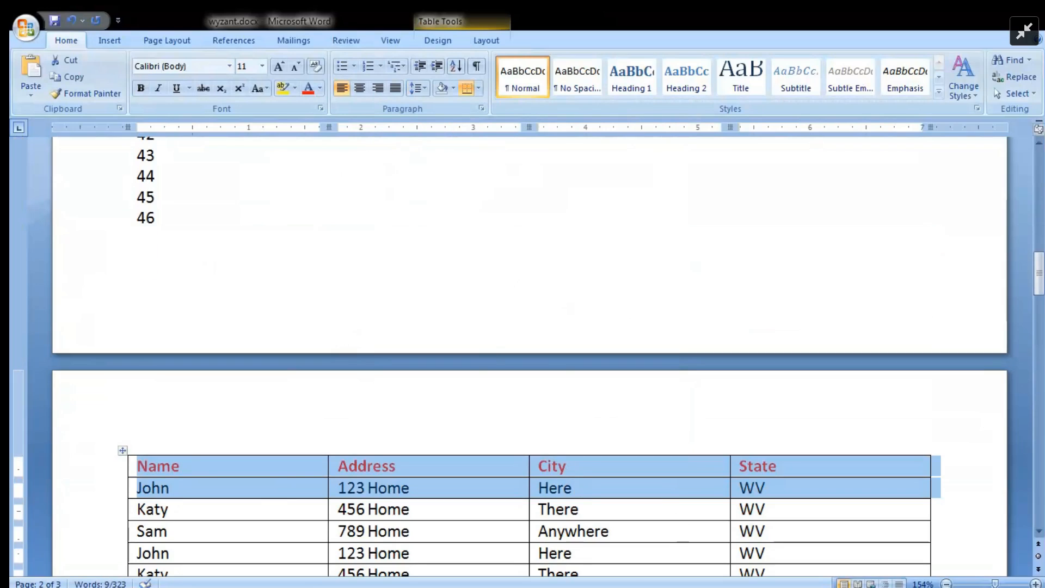
pyautogui.scroll(-3)
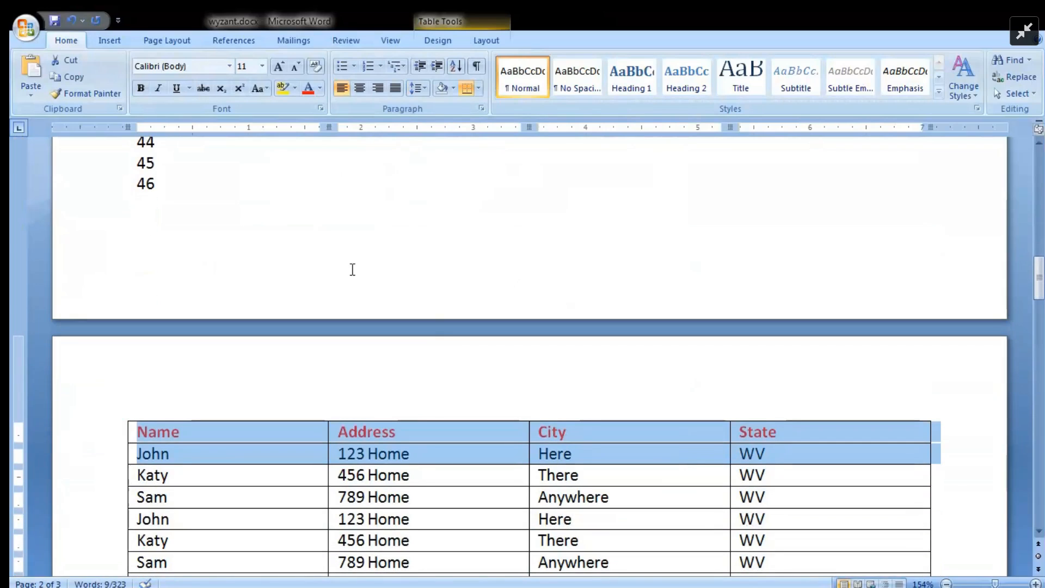
pyautogui.scroll(-3)
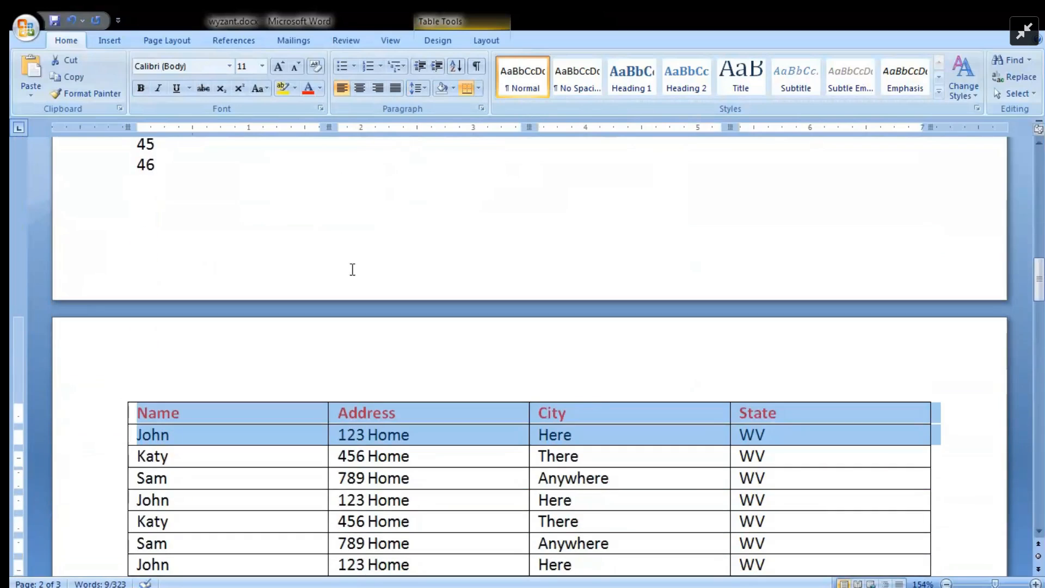
pyautogui.scroll(-3)
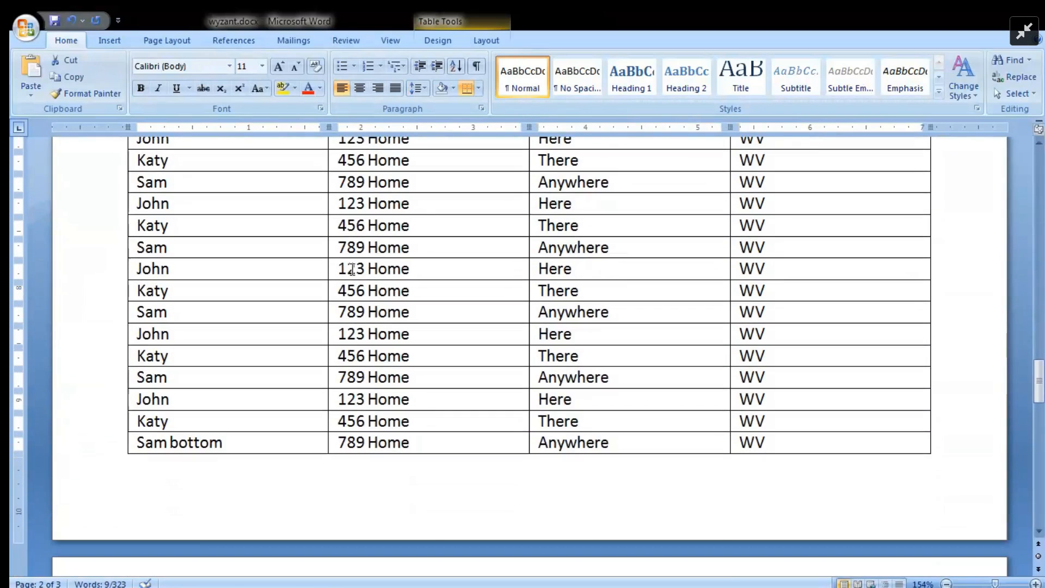
pyautogui.scroll(-3)
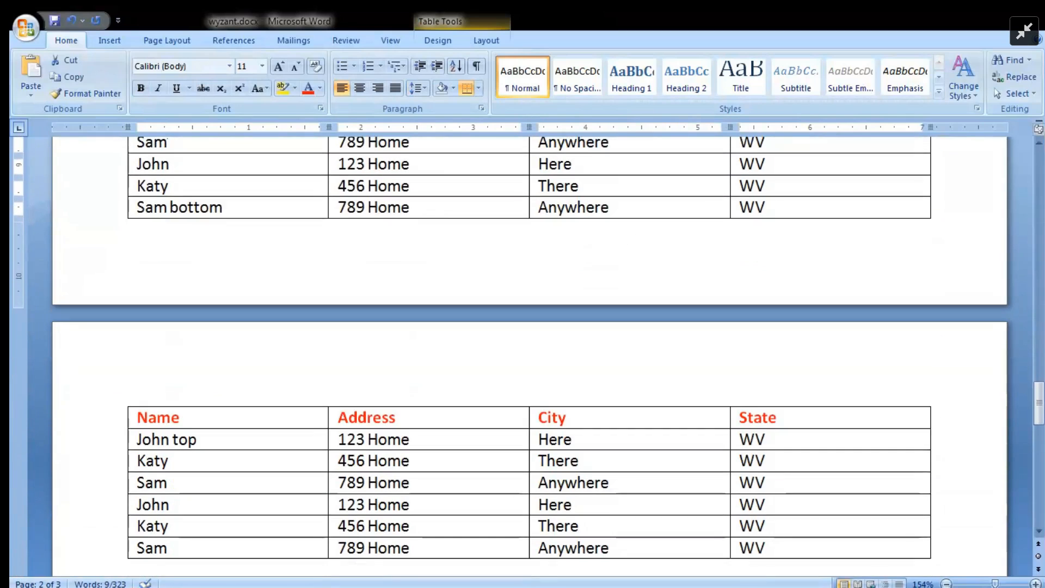
pyautogui.scroll(-3)
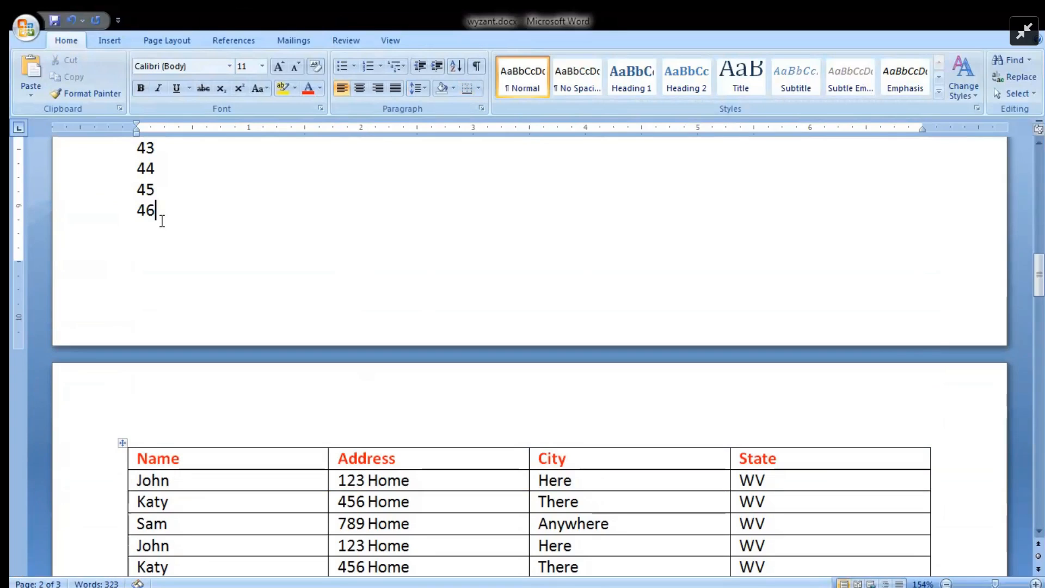
# Delete trailing numbered lines, add line 45, and check the header stays with John's row.
pyautogui.press('Backspace')
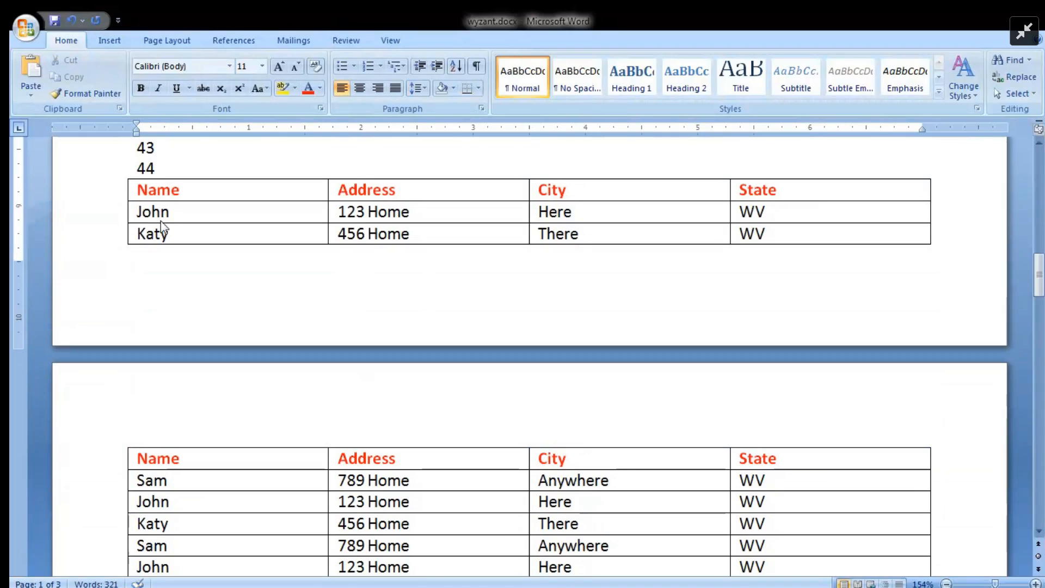
pyautogui.click(157, 168)
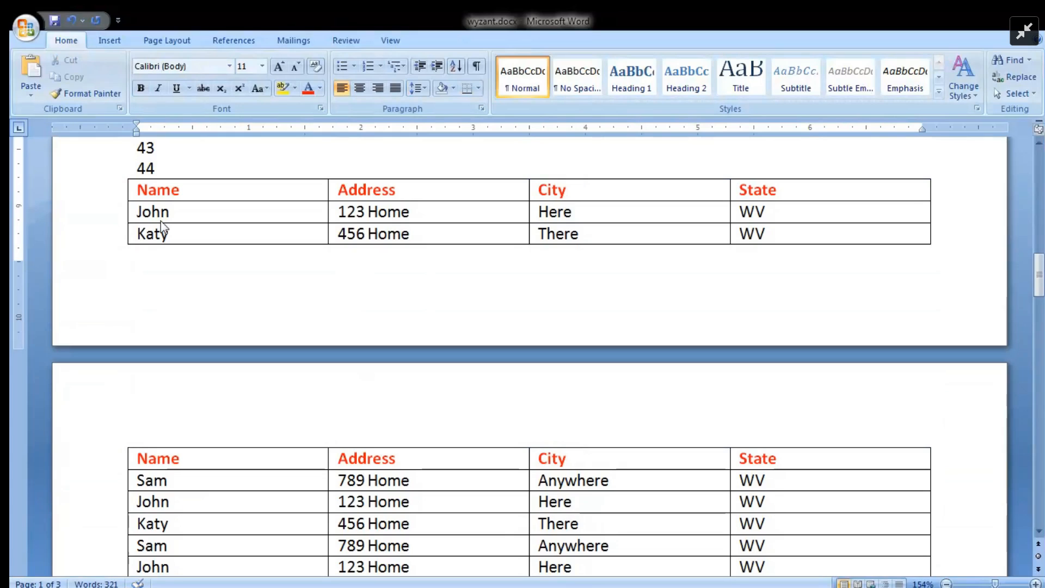
pyautogui.write('45')
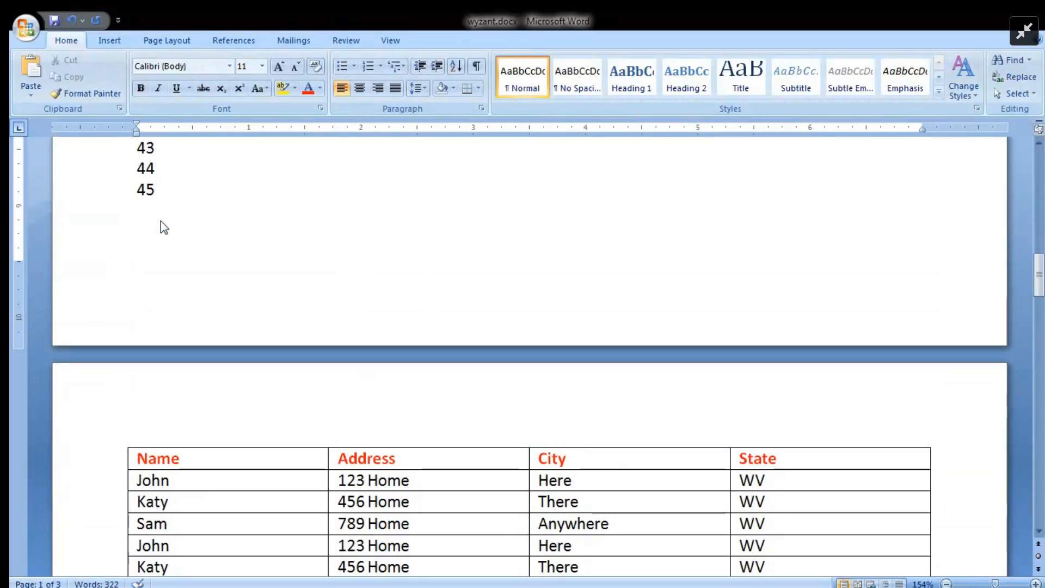
pyautogui.moveTo(186, 501)
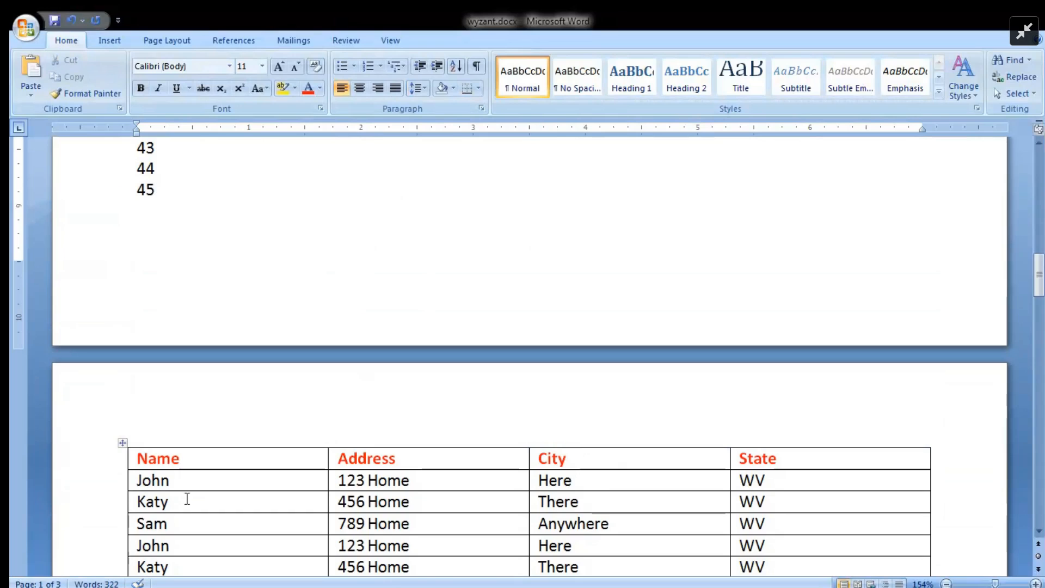
pyautogui.scroll(-3)
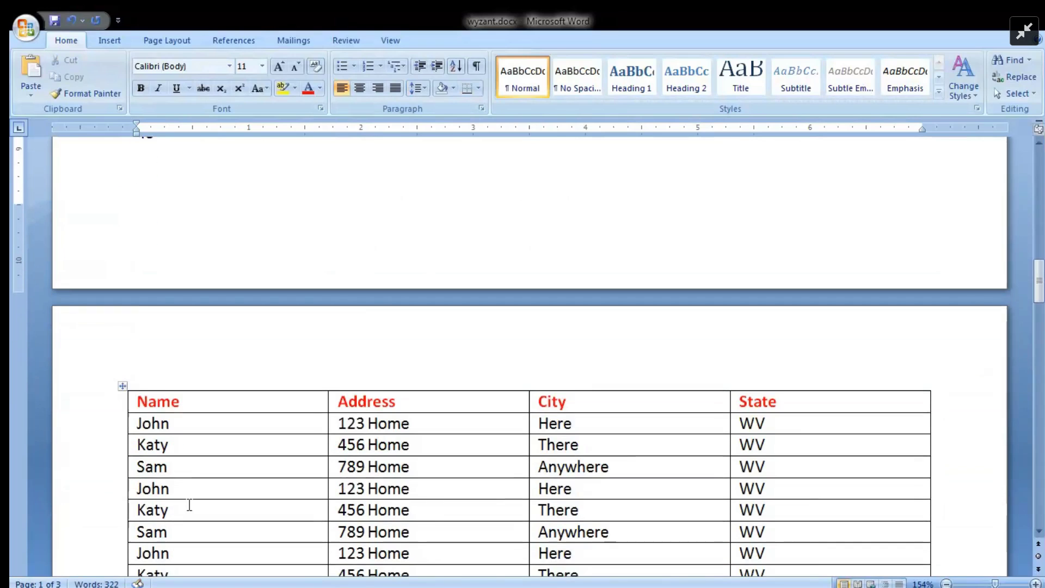
pyautogui.scroll(-3)
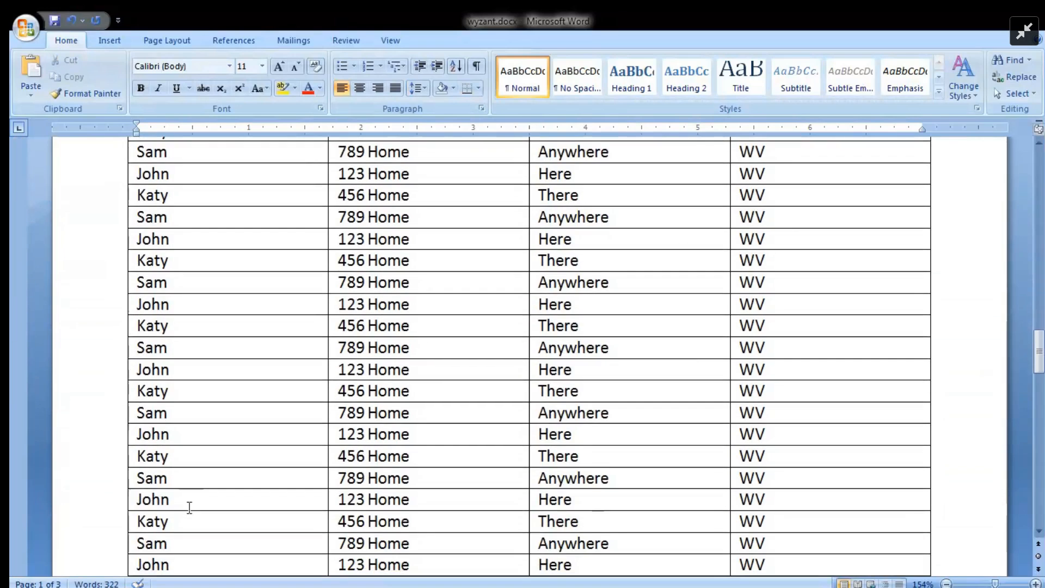
pyautogui.scroll(-3)
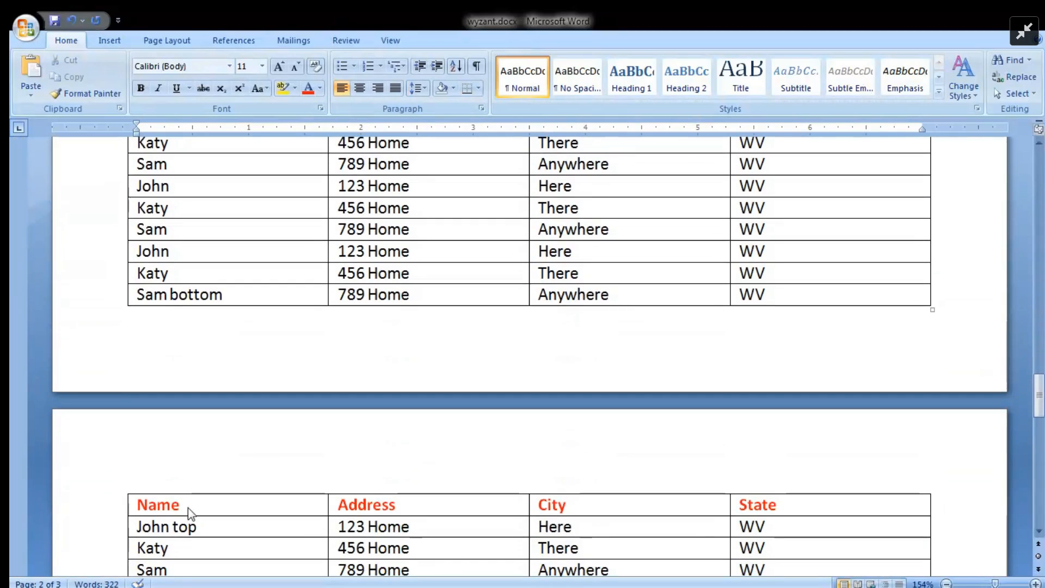
pyautogui.scroll(-3)
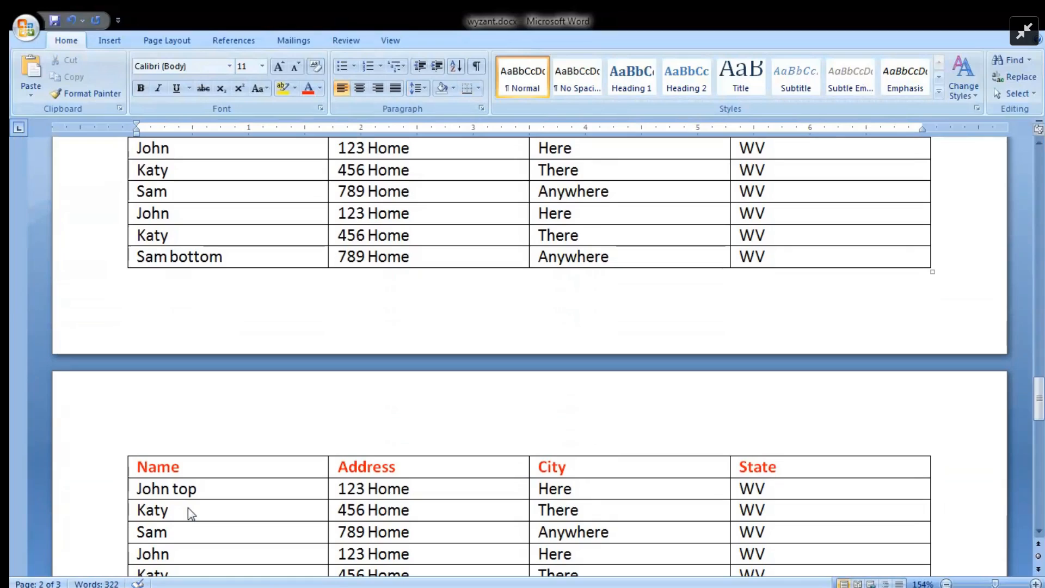